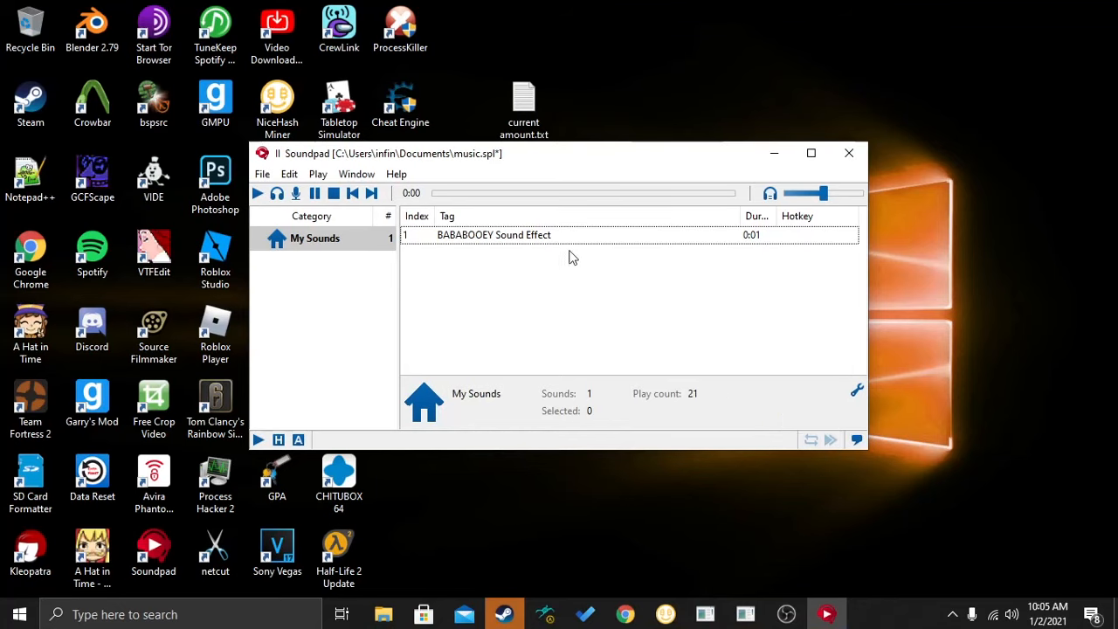
pyautogui.moveTo(555, 254)
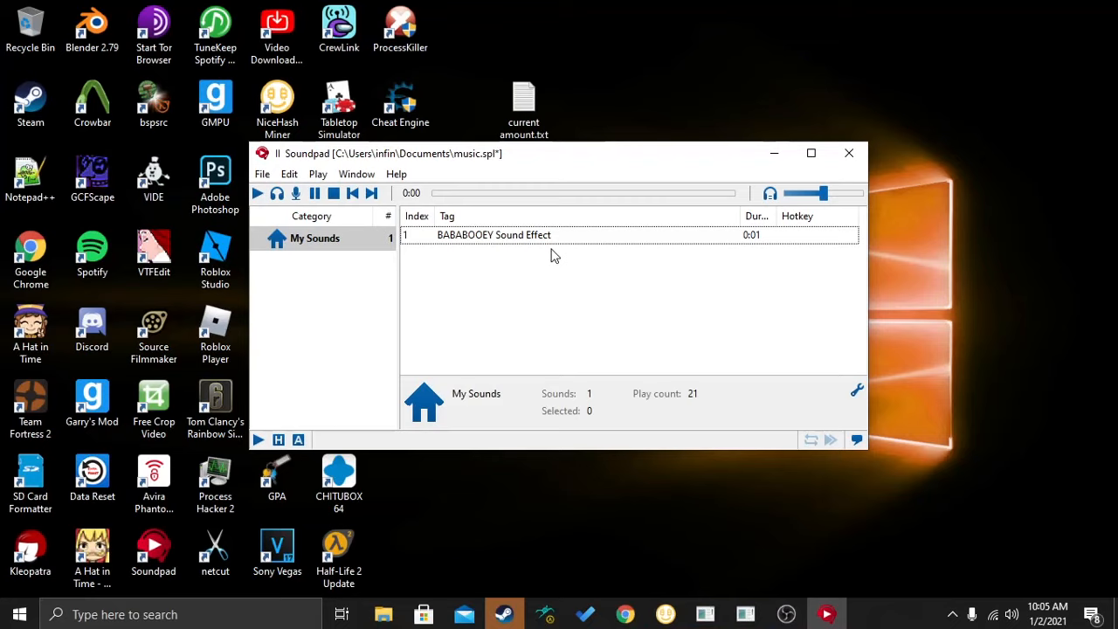
# Step: Open Soundpad's File menu to reach the file and sound-list commands
pyautogui.click(261, 174)
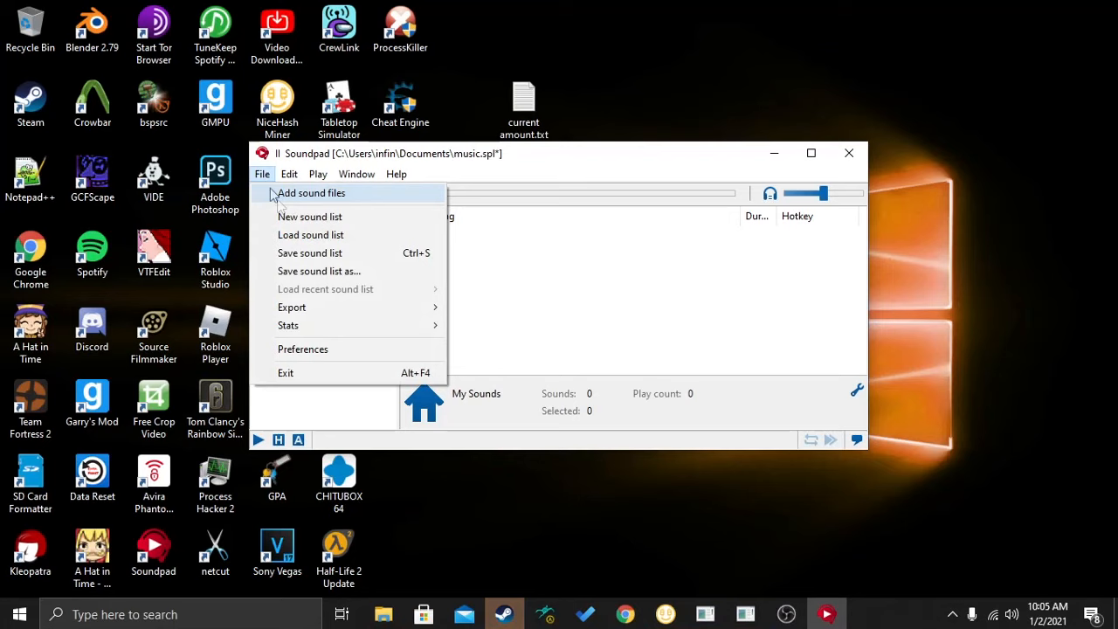
# Step: In Preferences, use fixed volume adjustment and block voice while sounds play on the microphone
pyautogui.click(302, 348)
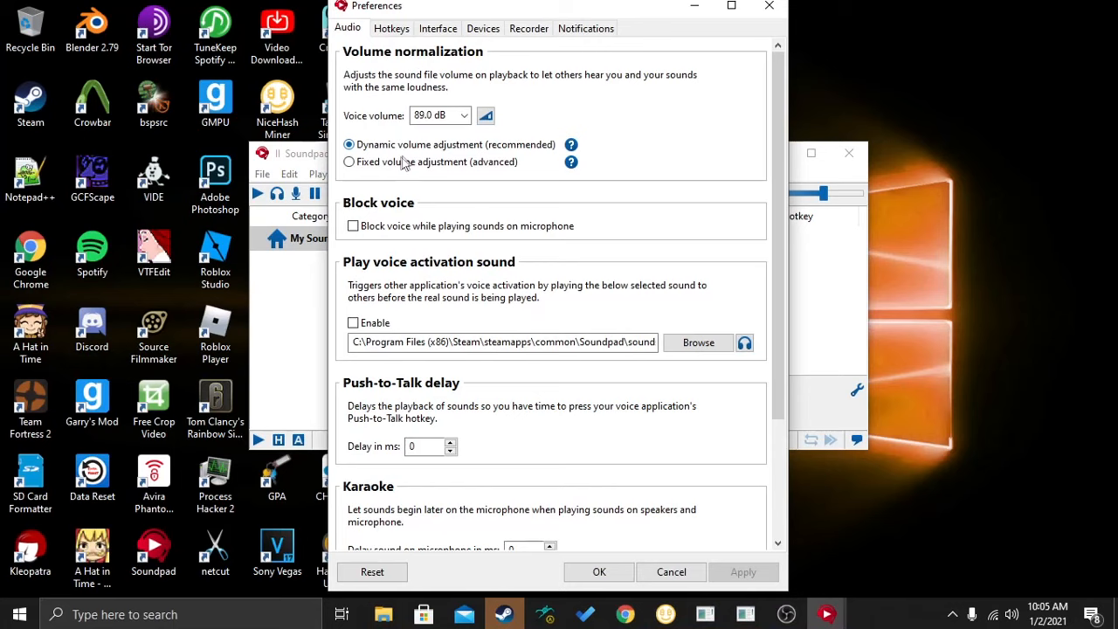
pyautogui.click(349, 162)
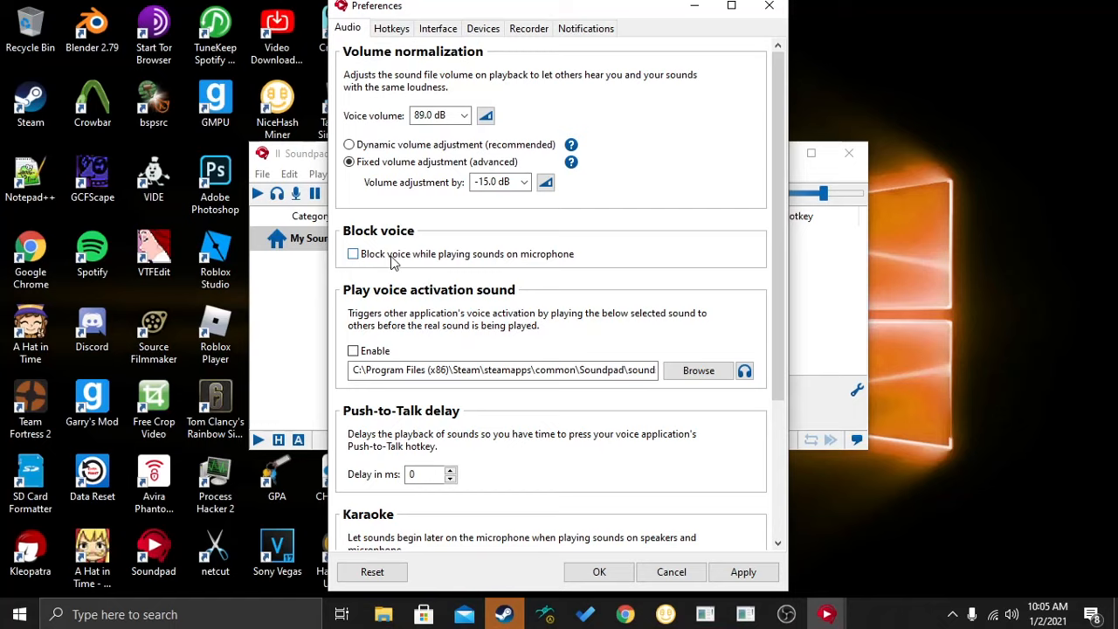
pyautogui.click(352, 253)
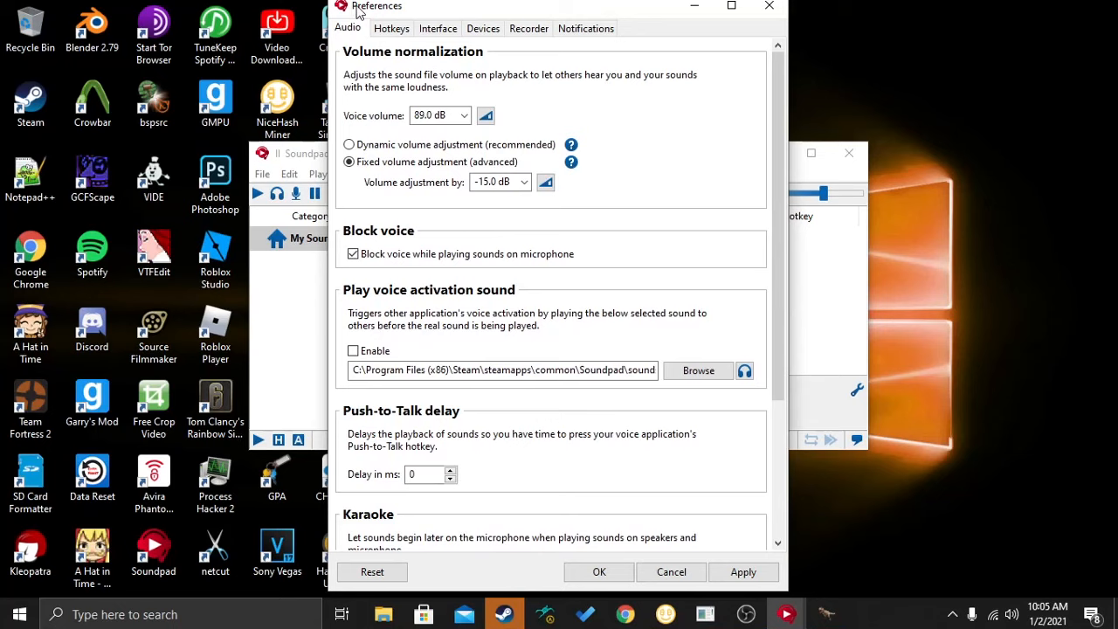
pyautogui.click(391, 27)
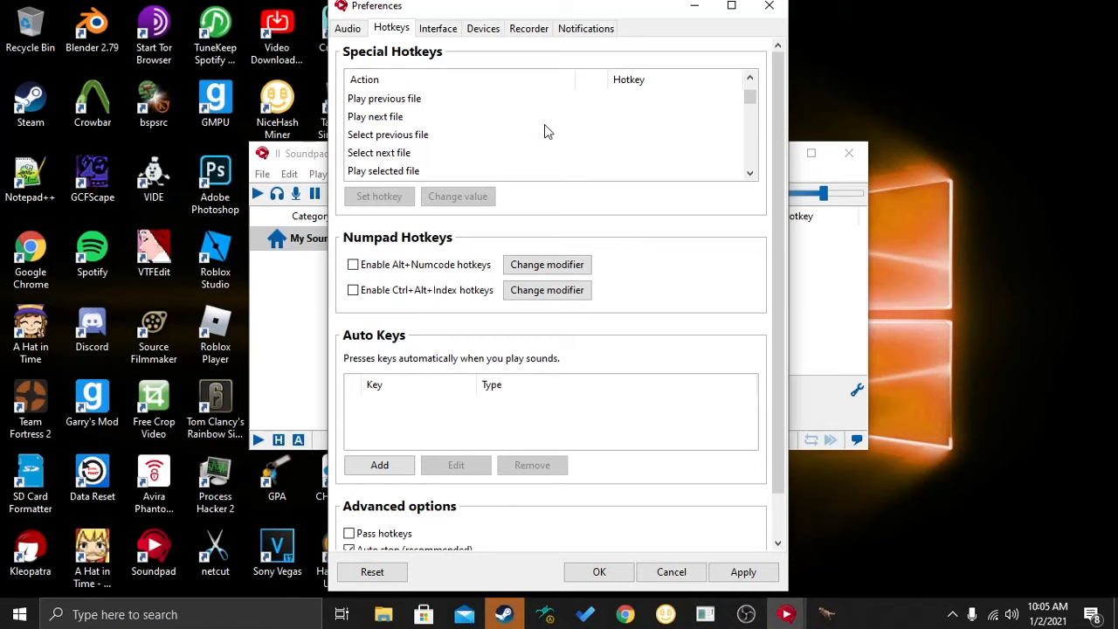
# Step: Select Play random file for the NumDel hotkey, then go to Interface settings
pyautogui.click(399, 133)
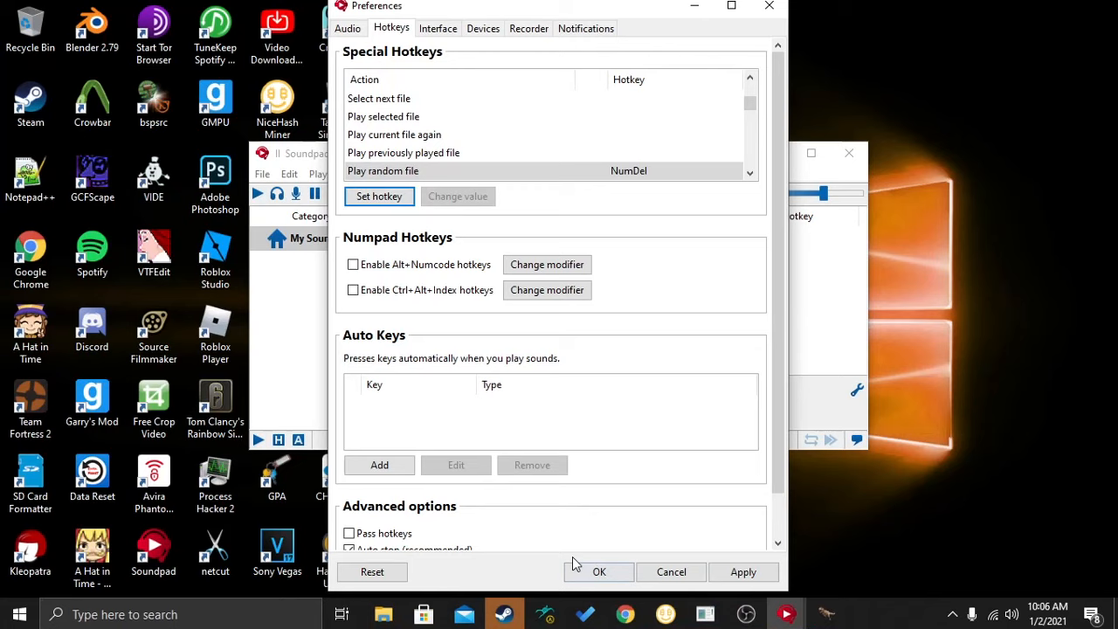
pyautogui.click(438, 28)
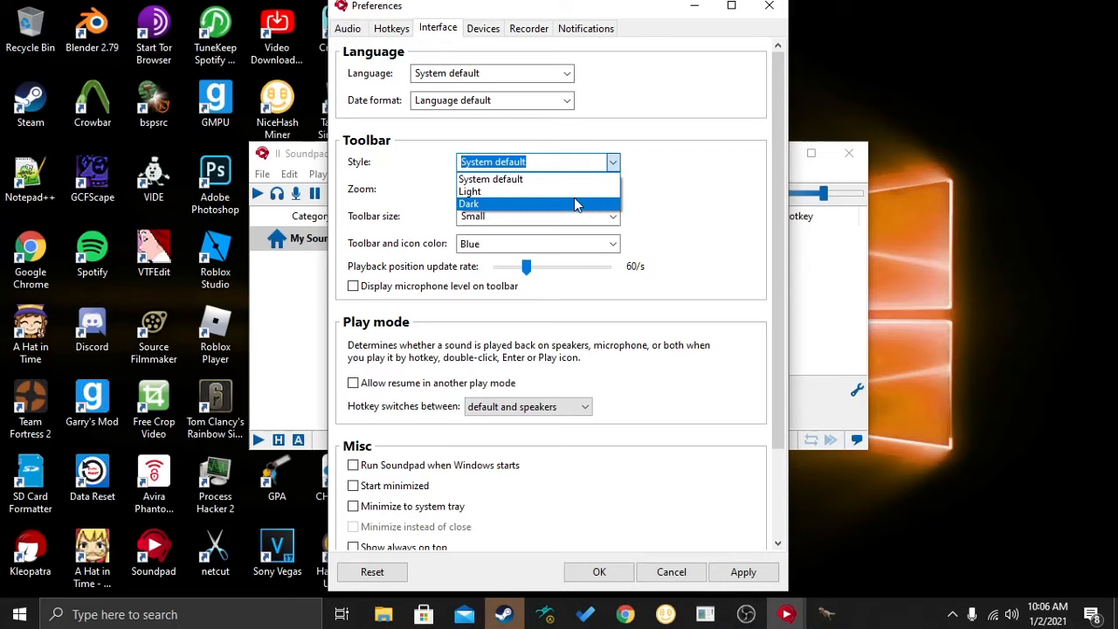